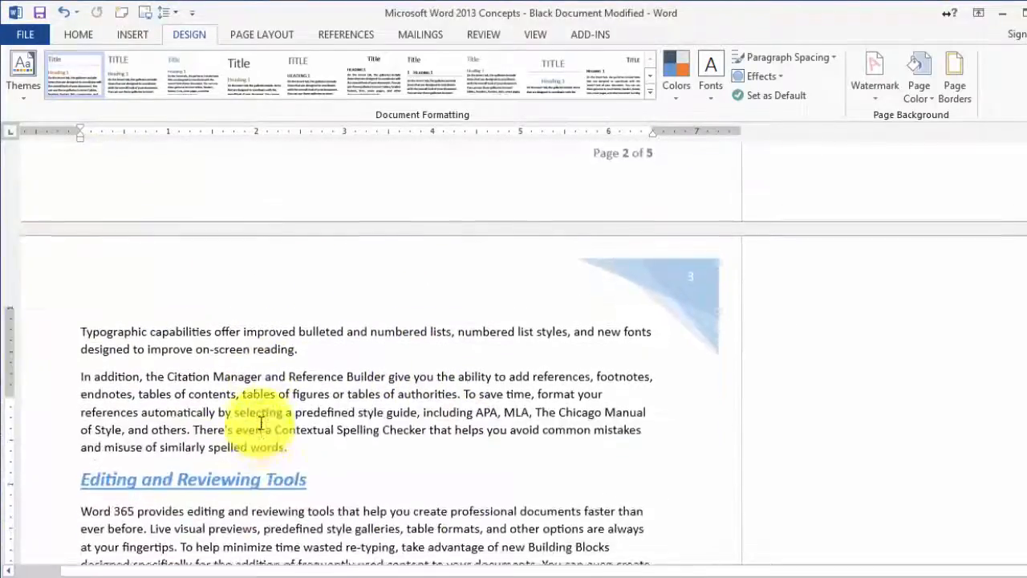
Scroll through the document, then preview the Basic (Elegant), Basic (Simple) and Basic (Stylish) style sets.
{"action": "scroll", "scroll_direction": "down", "scroll_amount": 3}
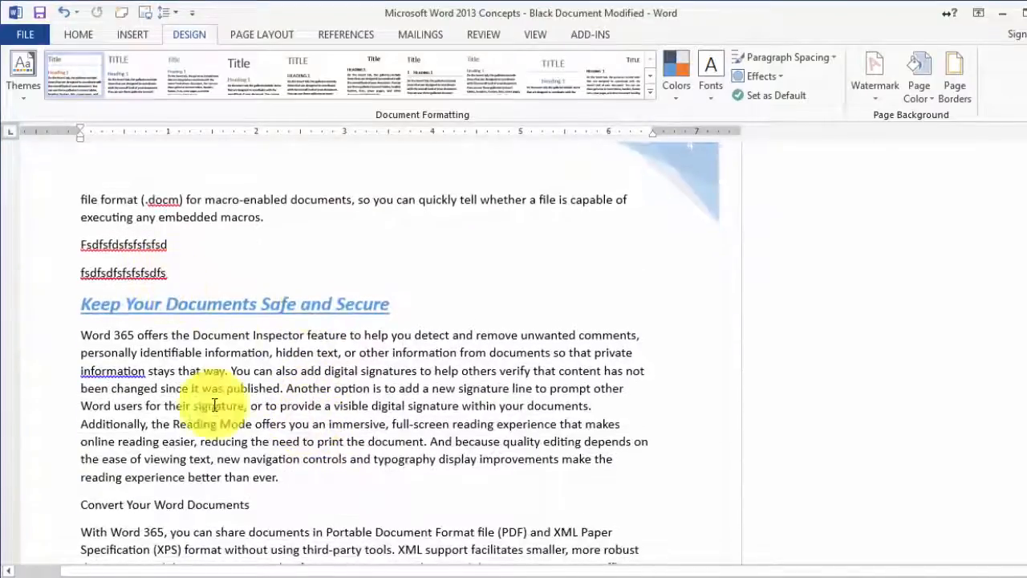
{"action": "scroll", "scroll_direction": "down", "scroll_amount": 3}
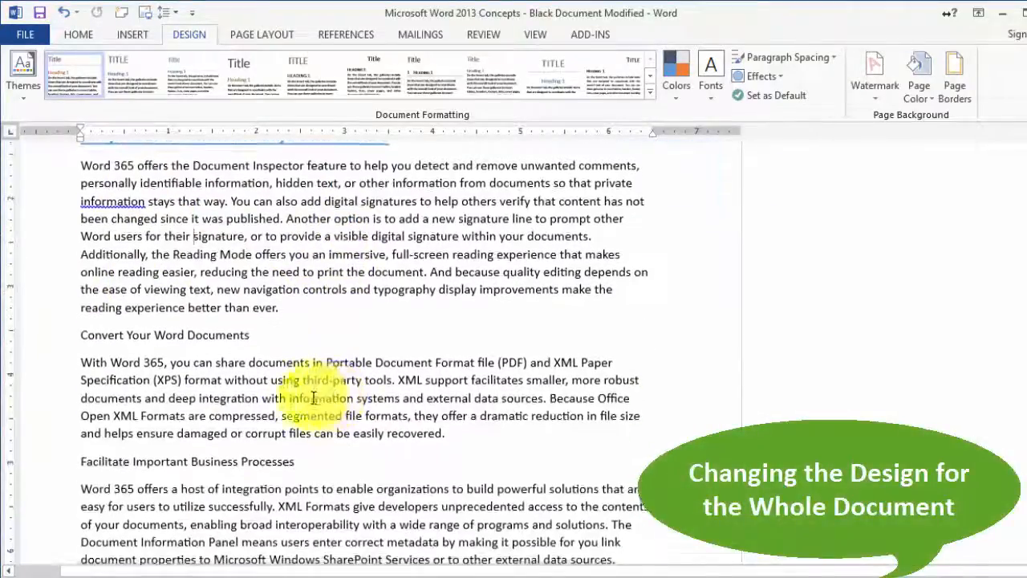
{"action": "scroll", "scroll_direction": "down", "scroll_amount": 3}
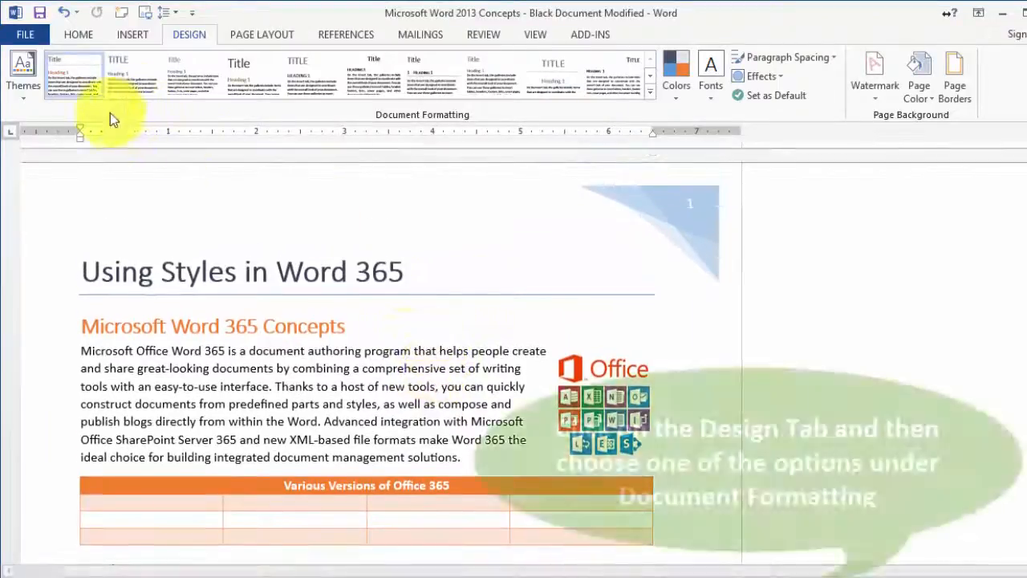
{"action": "left_click", "coordinate": [118, 77]}
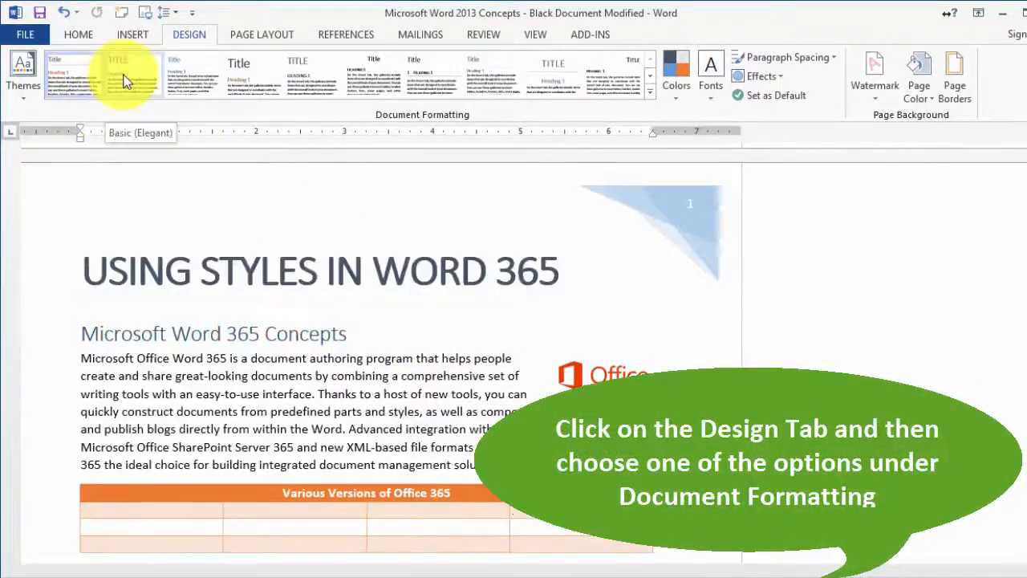
{"action": "left_click", "coordinate": [192, 76]}
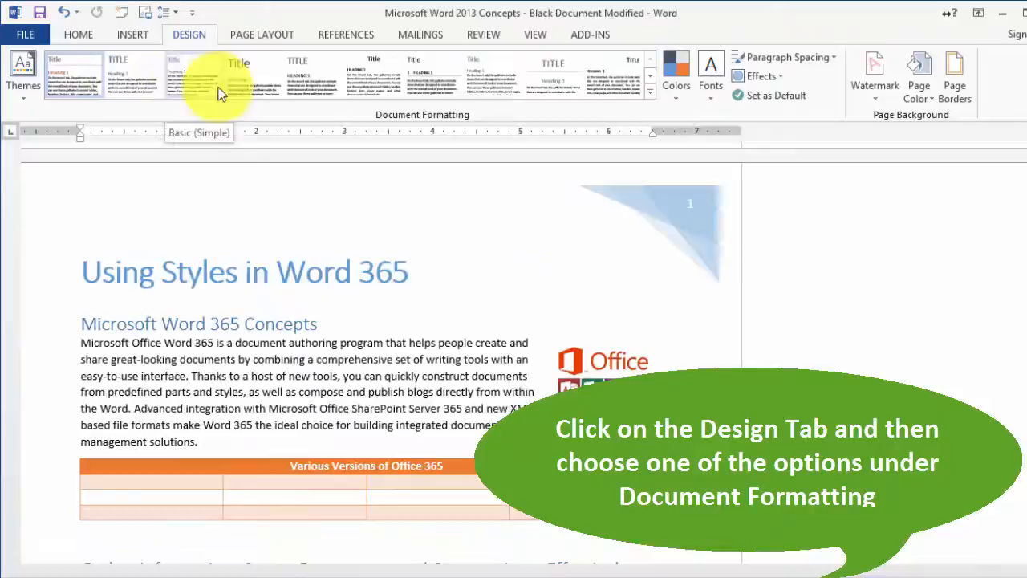
{"action": "left_click", "coordinate": [257, 76]}
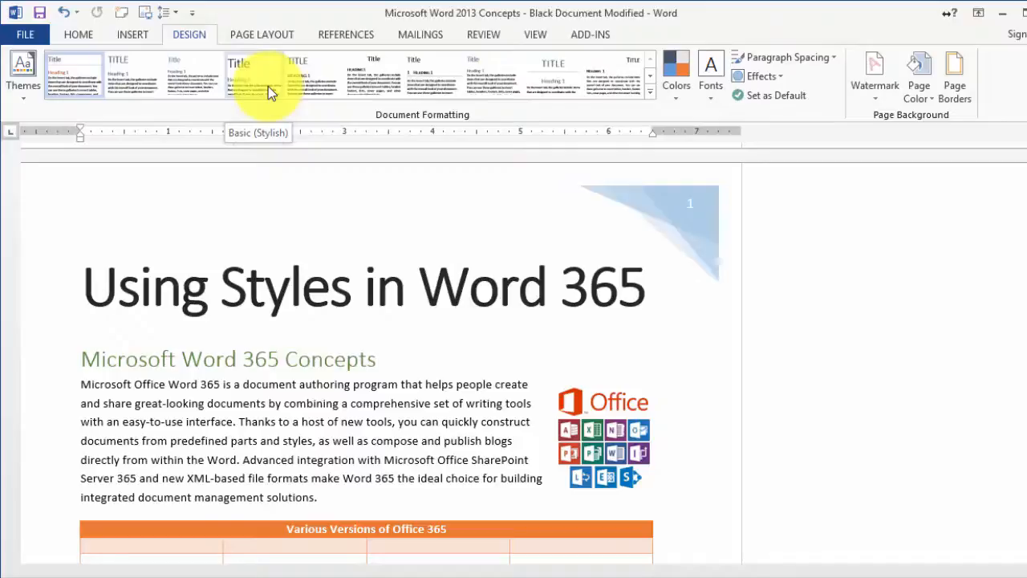
Compare the original styling, Basic (Stylish) and an all-caps style set, then expand the full gallery.
{"action": "left_click", "coordinate": [239, 76]}
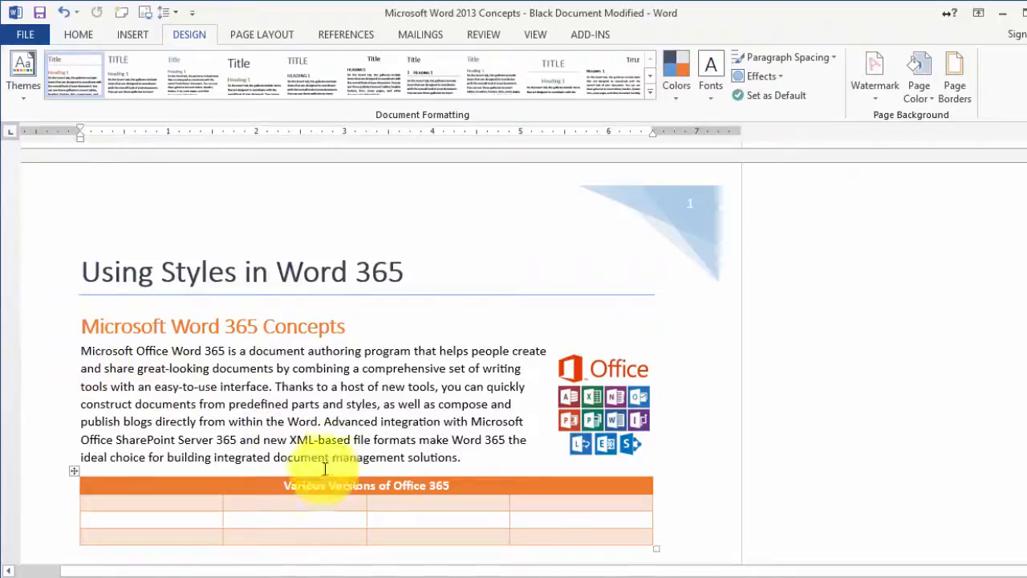
{"action": "left_click", "coordinate": [238, 76]}
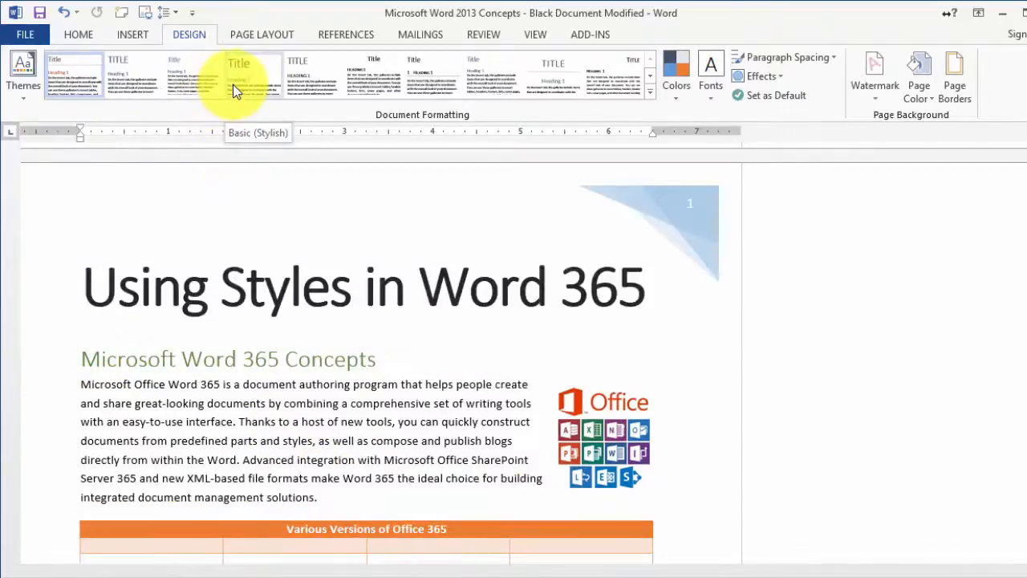
{"action": "left_click", "coordinate": [313, 76]}
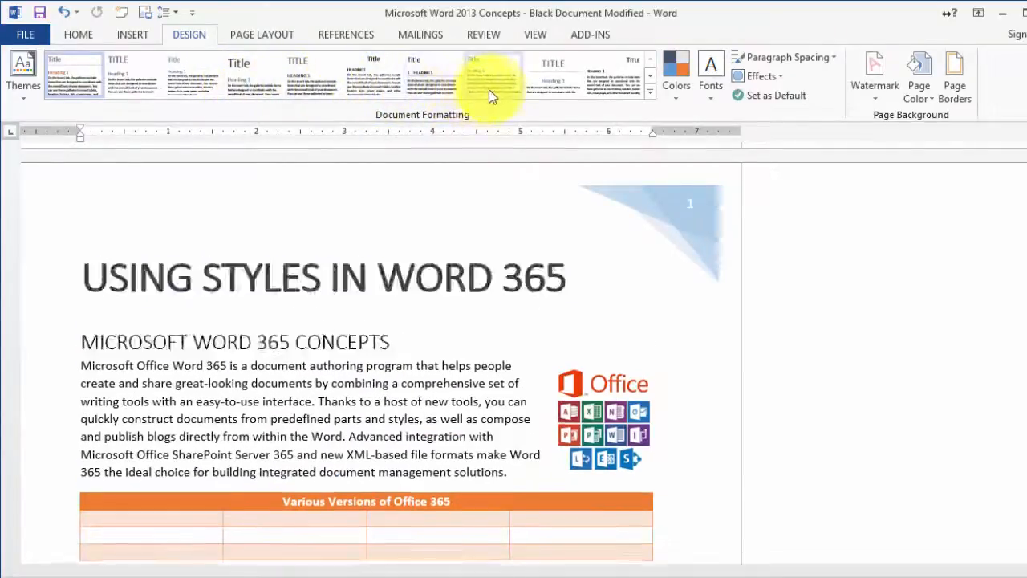
{"action": "left_click", "coordinate": [618, 76]}
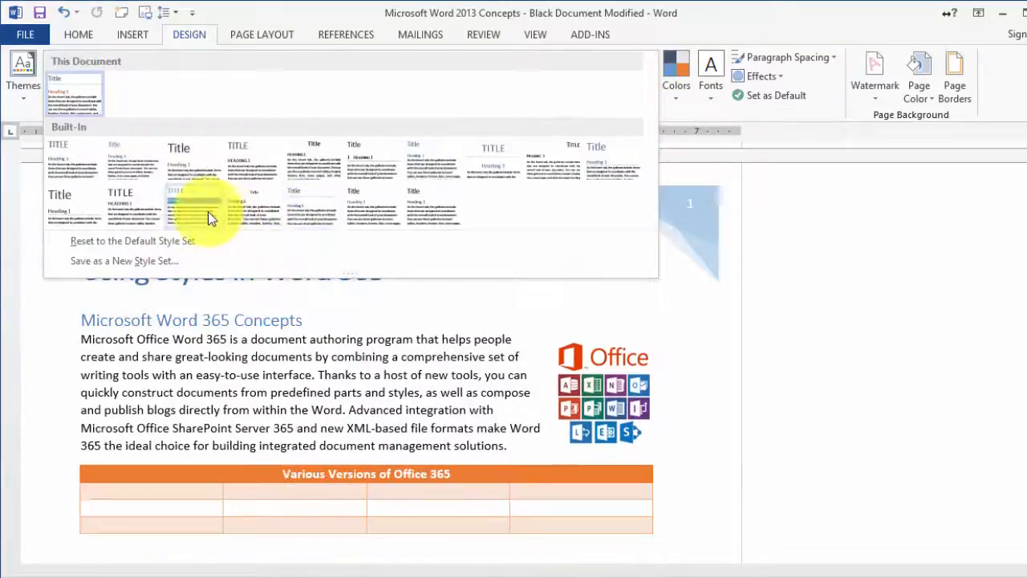
Apply the style set with uppercase headings in blue banners, review it, and bring up Themes.
{"action": "left_click", "coordinate": [193, 209]}
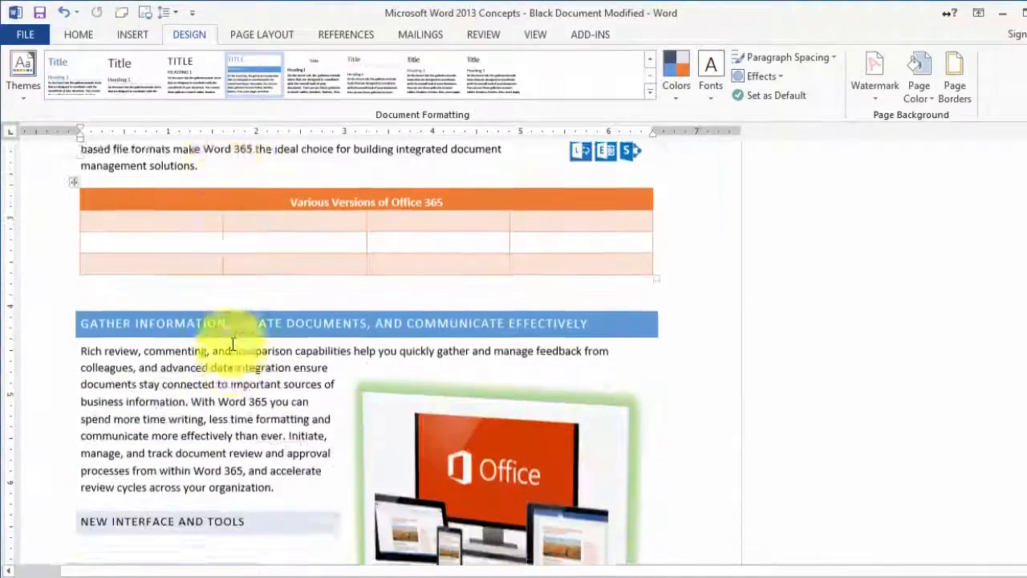
{"action": "scroll", "scroll_direction": "down", "scroll_amount": 3}
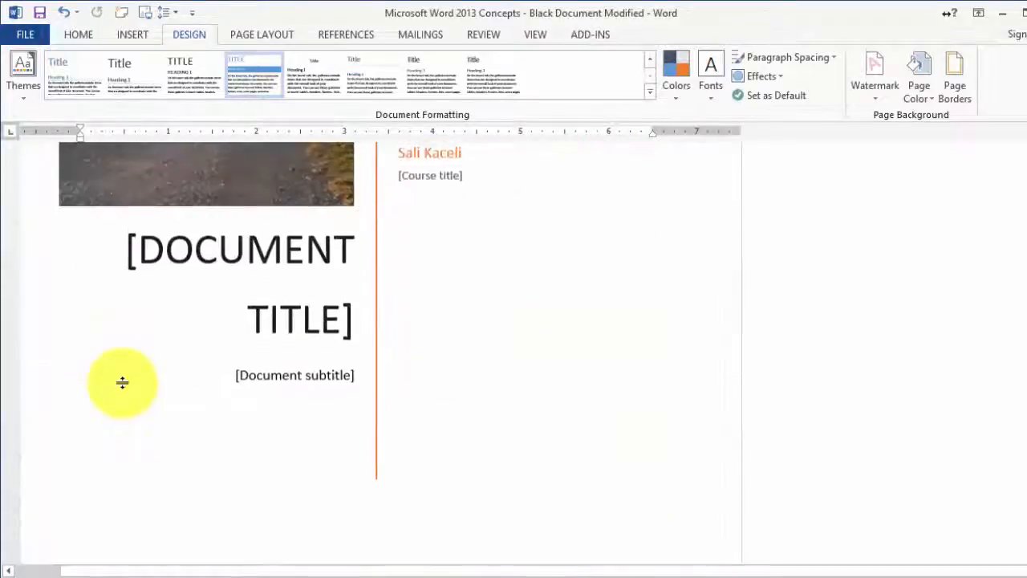
{"action": "left_click", "coordinate": [23, 72]}
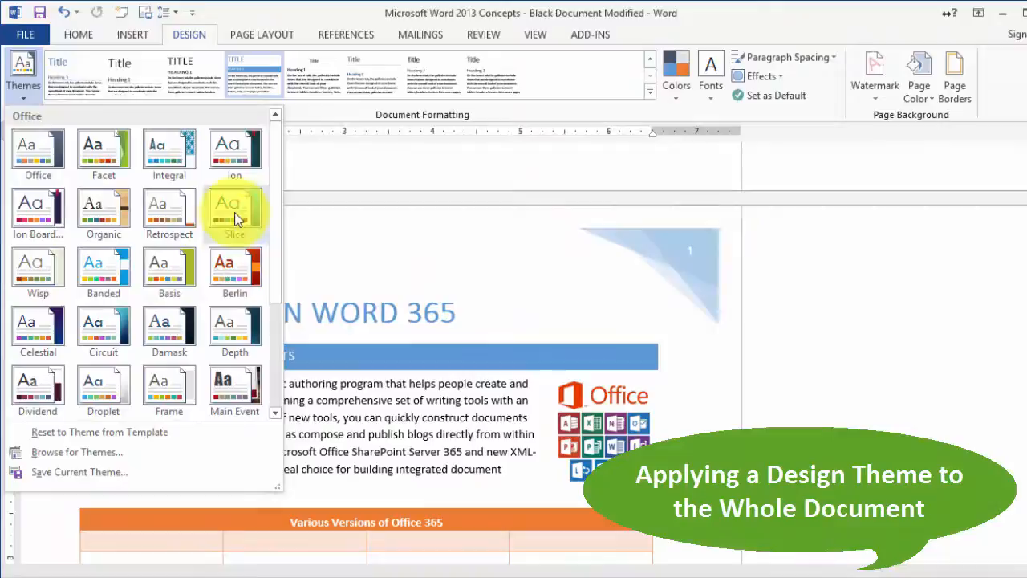
Preview the Slice, Berlin and Facet themes on the document without applying any.
{"action": "left_click", "coordinate": [234, 269]}
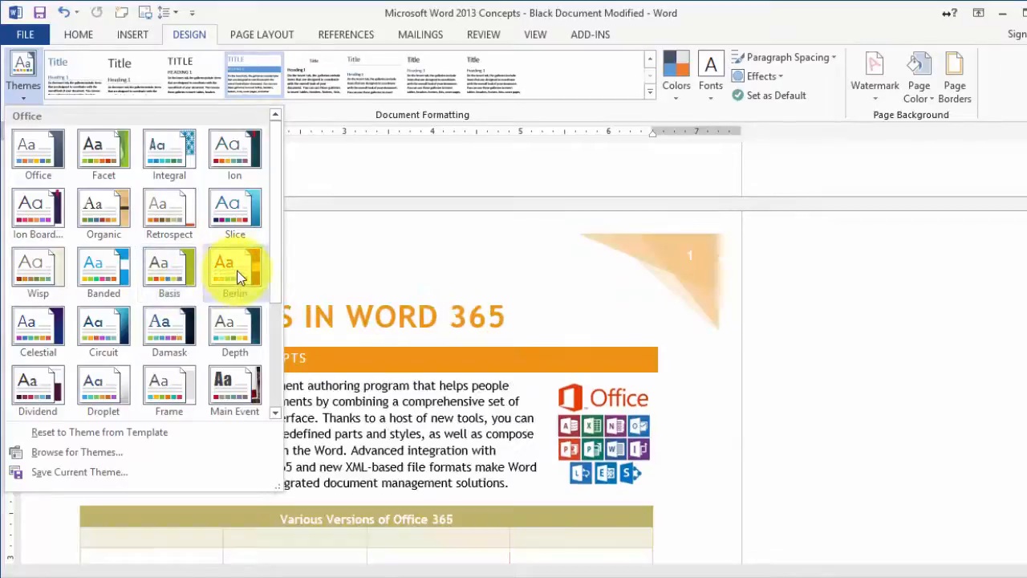
{"action": "left_click", "coordinate": [234, 269]}
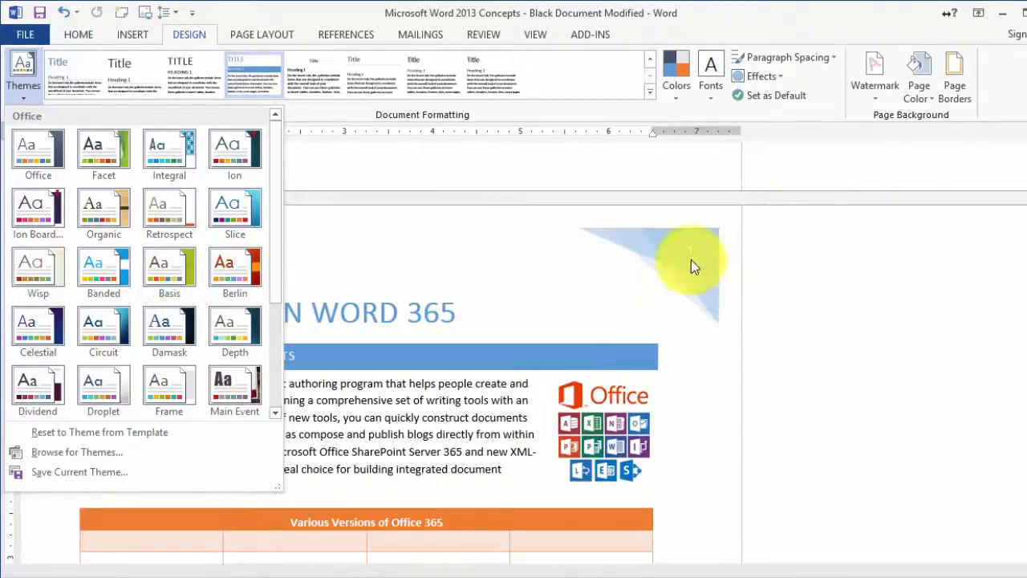
{"action": "mouse_move", "coordinate": [699, 278]}
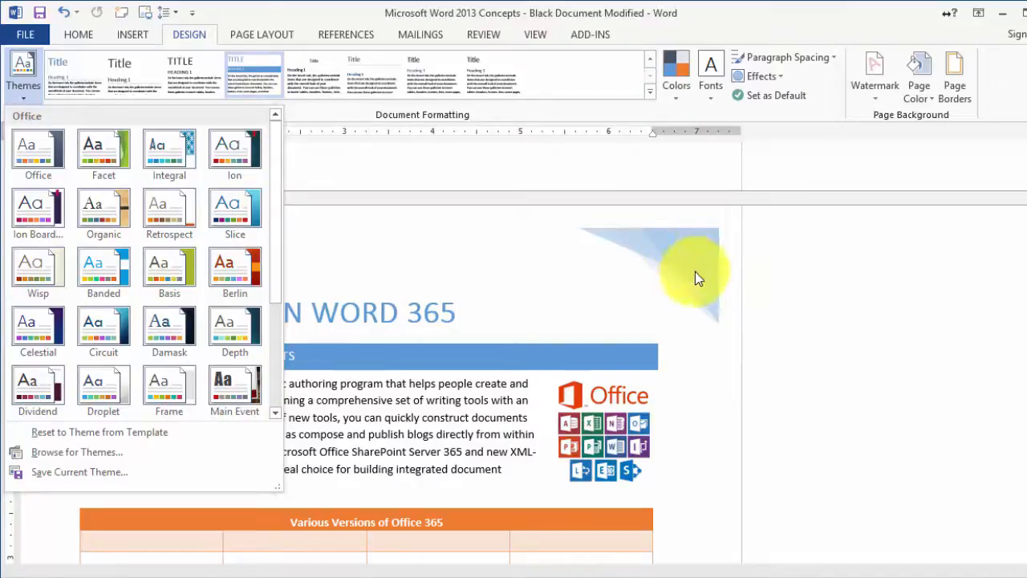
{"action": "mouse_move", "coordinate": [714, 235]}
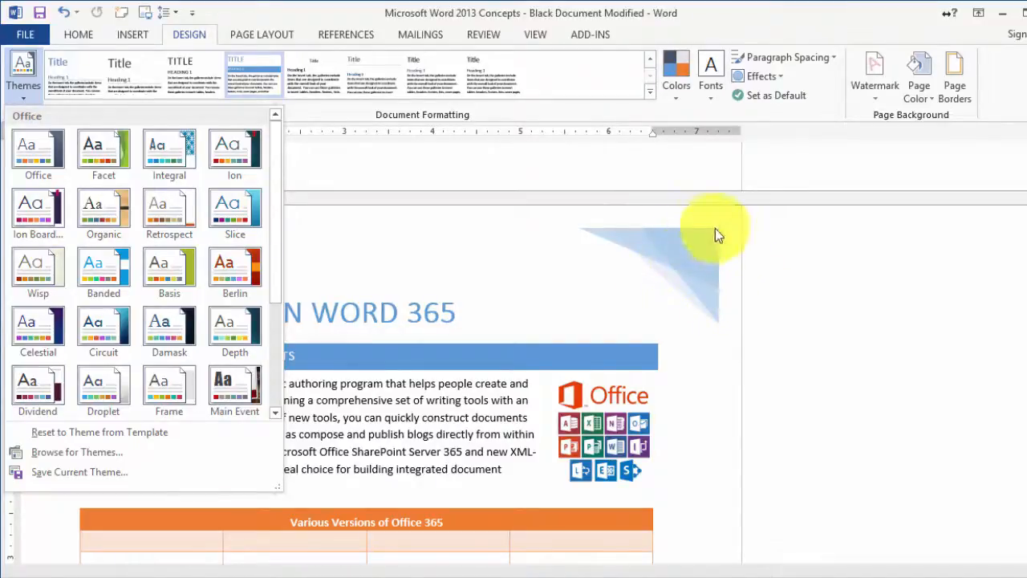
{"action": "mouse_move", "coordinate": [103, 152]}
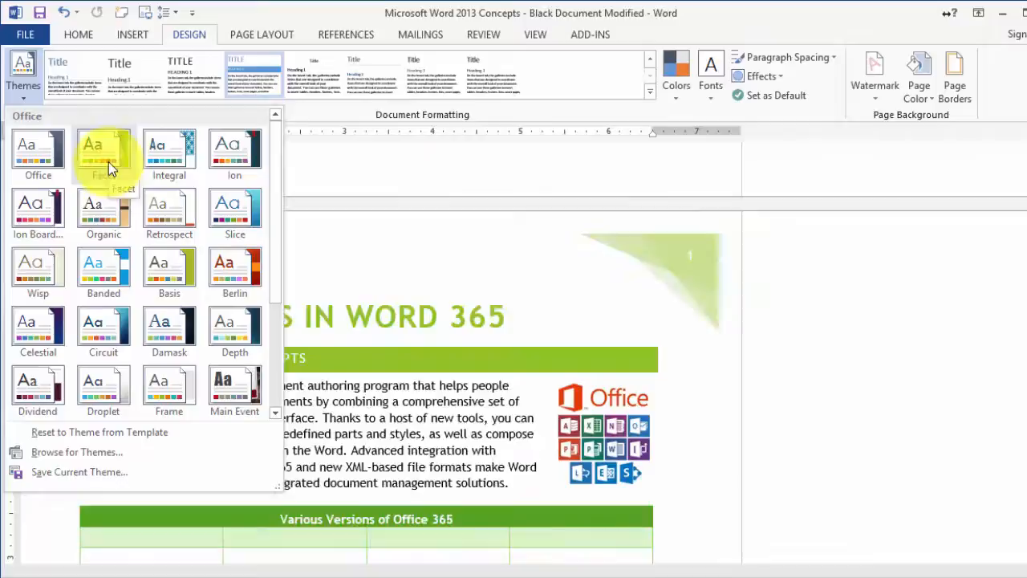
{"action": "left_click", "coordinate": [104, 148]}
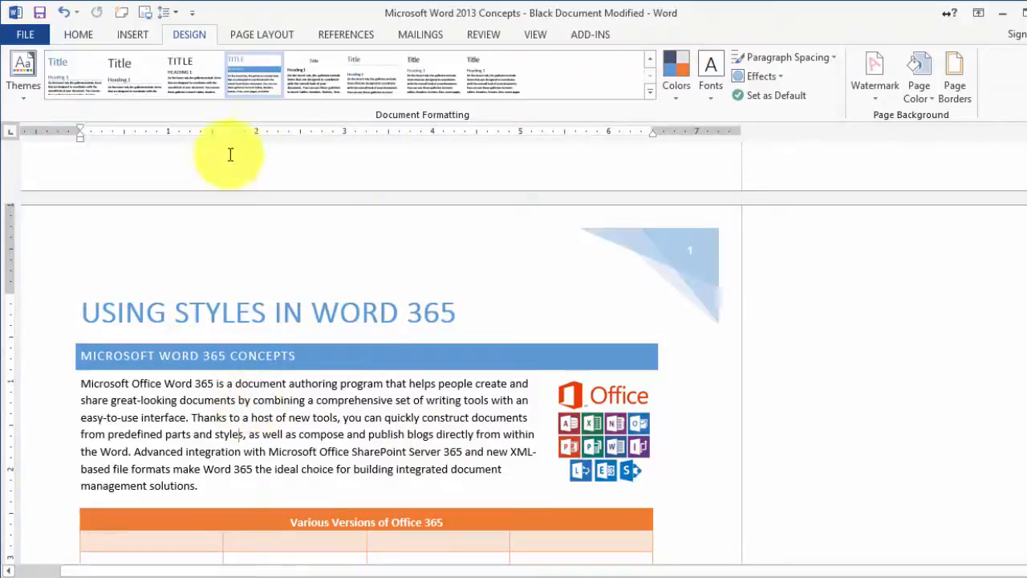
Apply the Berlin theme and change the document colour scheme to Blue Green.
{"action": "left_click", "coordinate": [23, 76]}
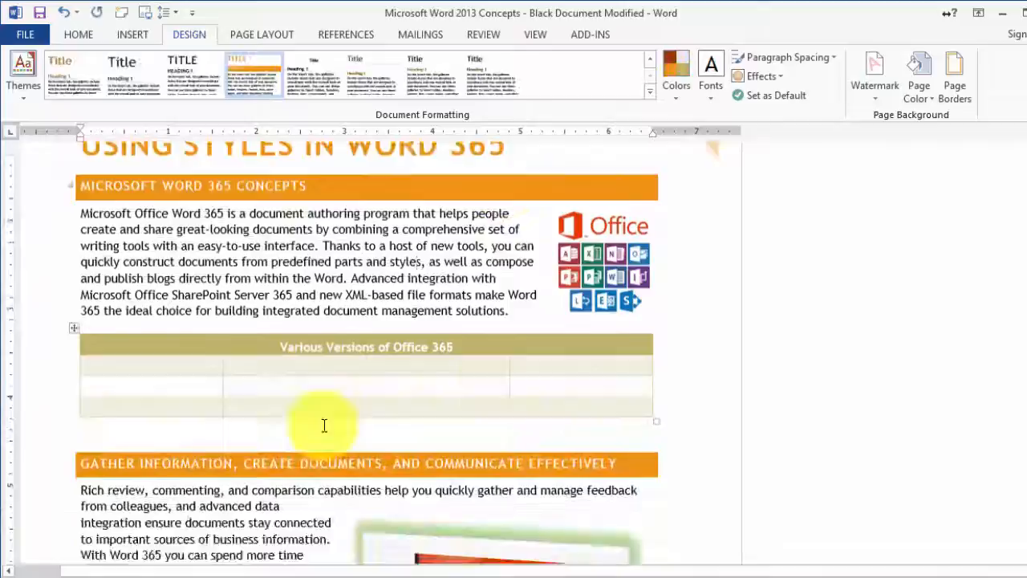
{"action": "left_click", "coordinate": [676, 76]}
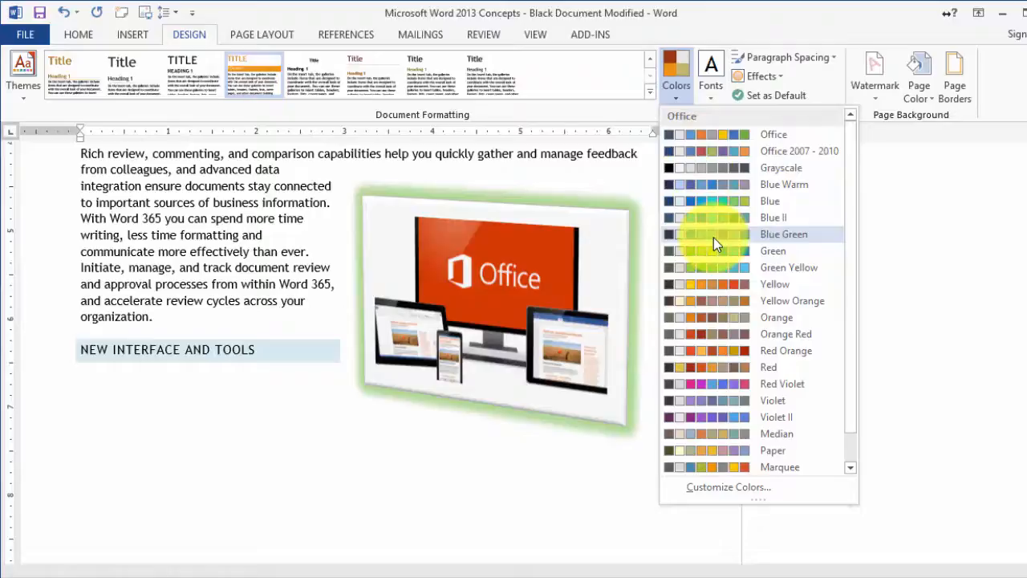
{"action": "left_click", "coordinate": [783, 234]}
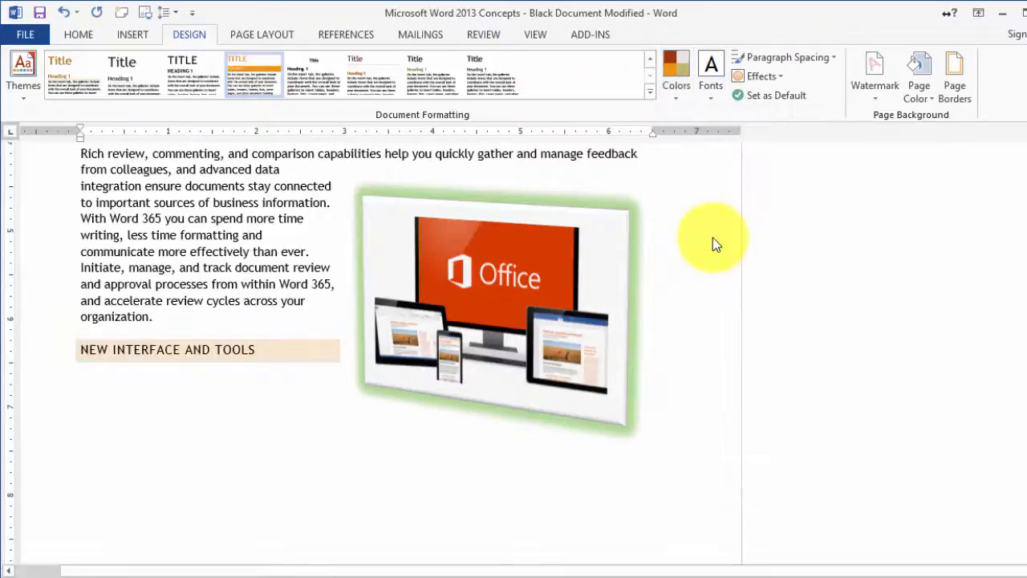
{"action": "scroll", "scroll_direction": "down", "scroll_amount": 3}
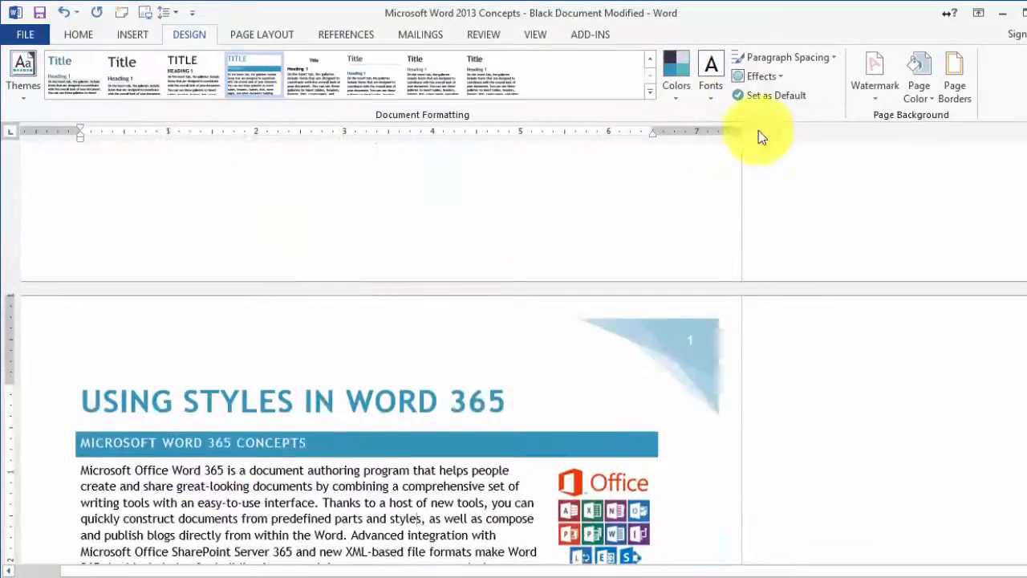
{"action": "mouse_move", "coordinate": [761, 76]}
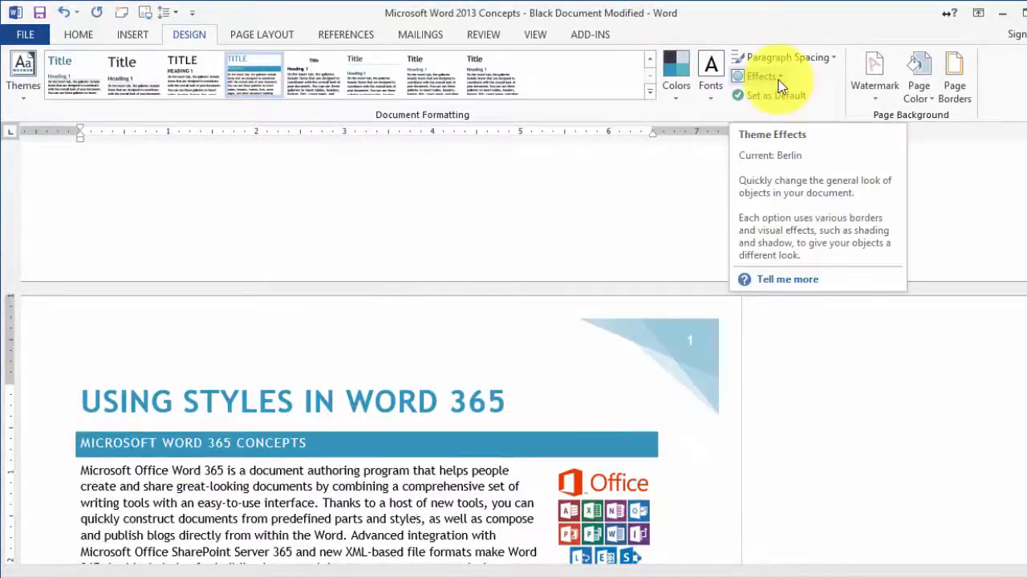
{"action": "mouse_move", "coordinate": [919, 84]}
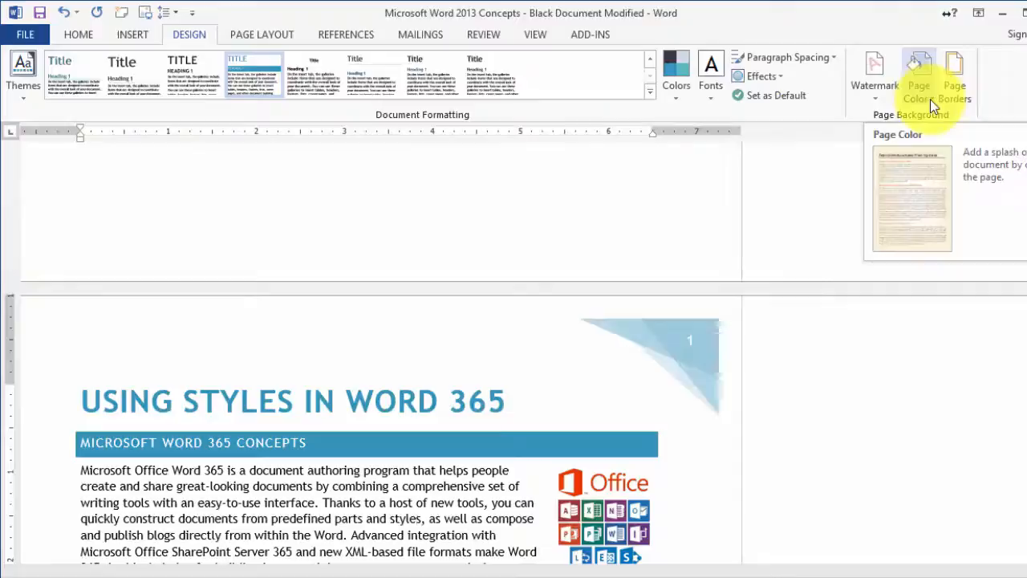
{"action": "mouse_move", "coordinate": [671, 152]}
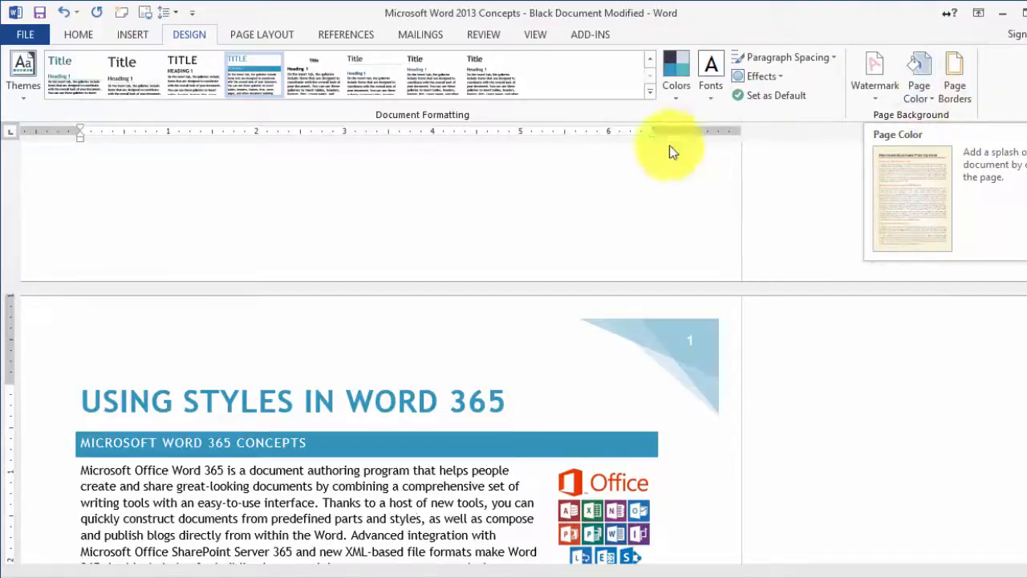